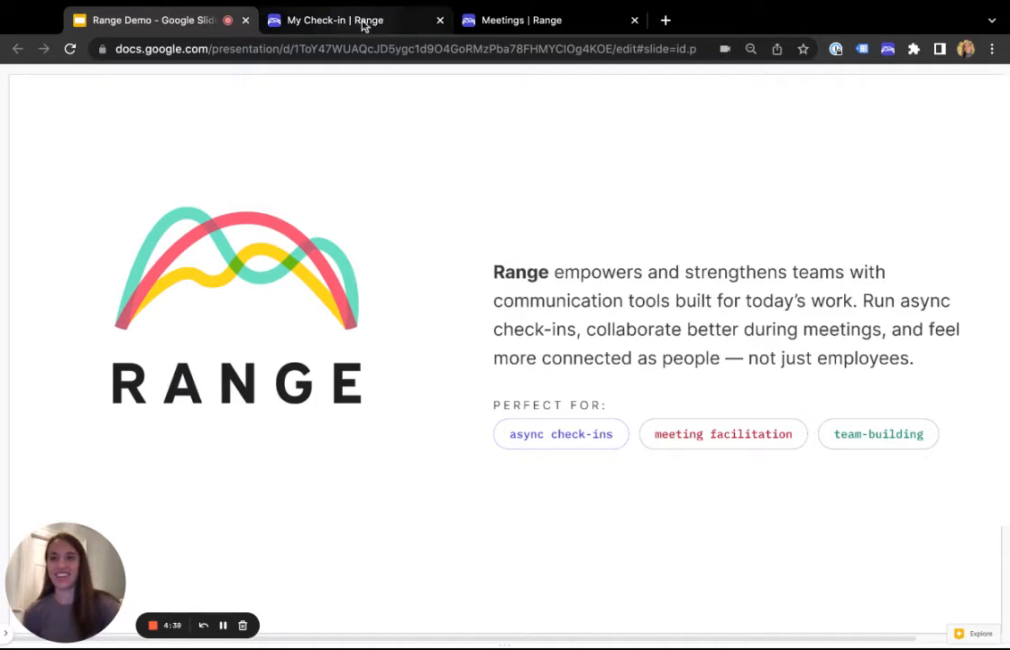
- Switch from the slide deck to the My Check-in draft in Range
left_click(324, 20)
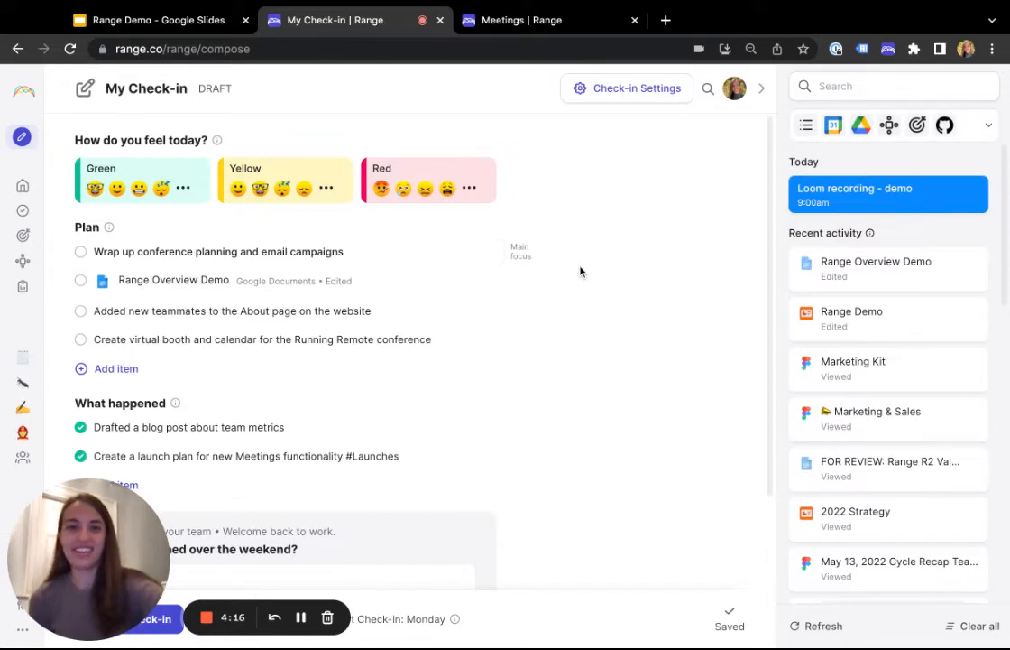
mouse_move(171, 153)
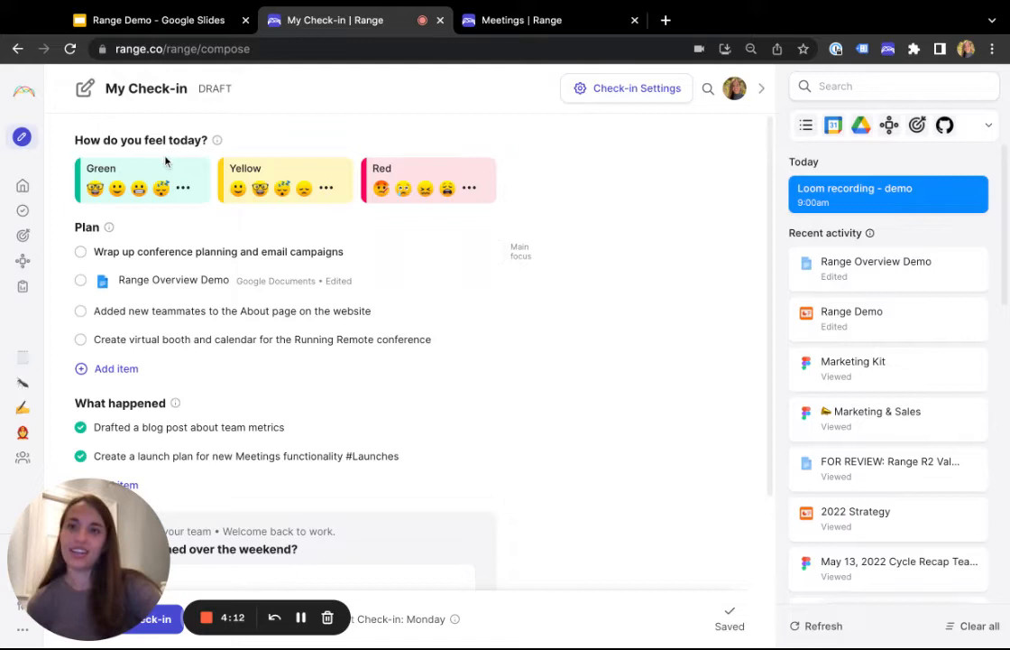
mouse_move(218, 171)
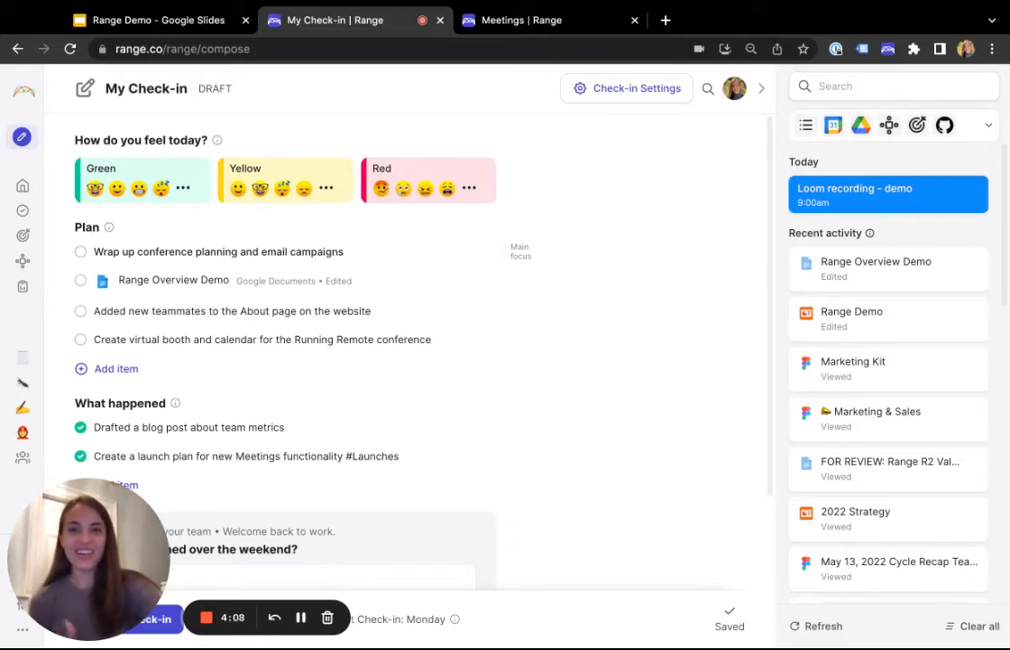
mouse_move(284, 161)
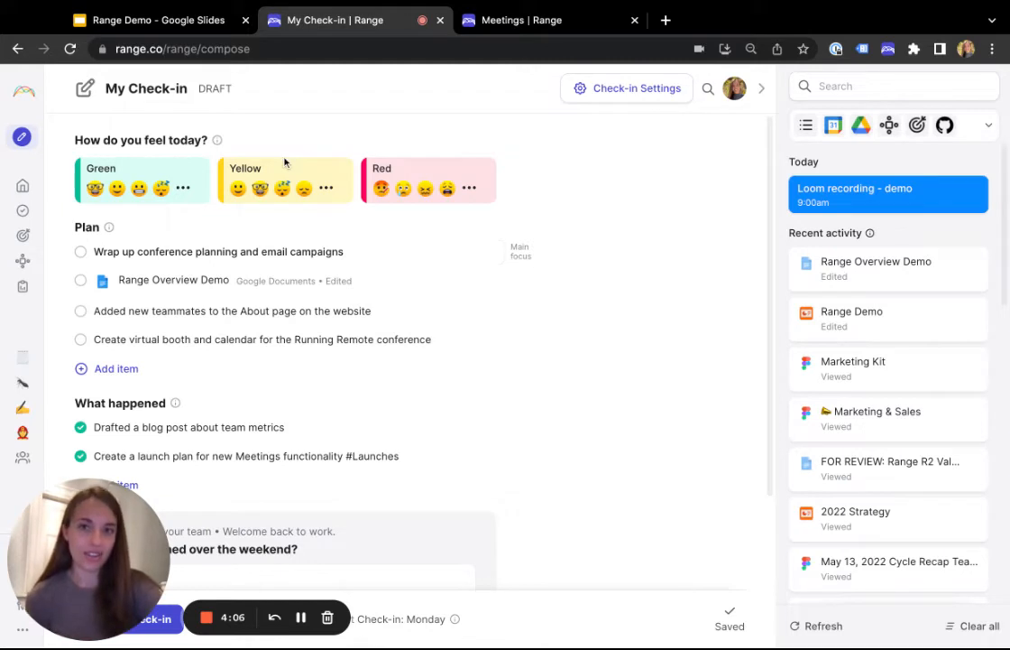
mouse_move(431, 159)
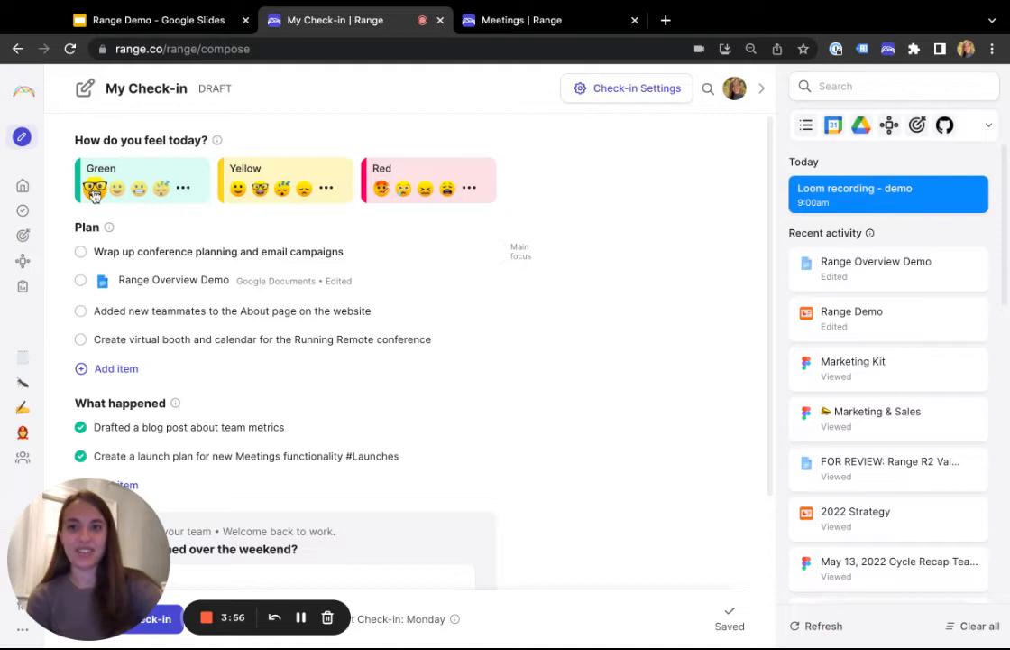
- Pick a Green emoji as today's mood in the check-in
left_click(95, 187)
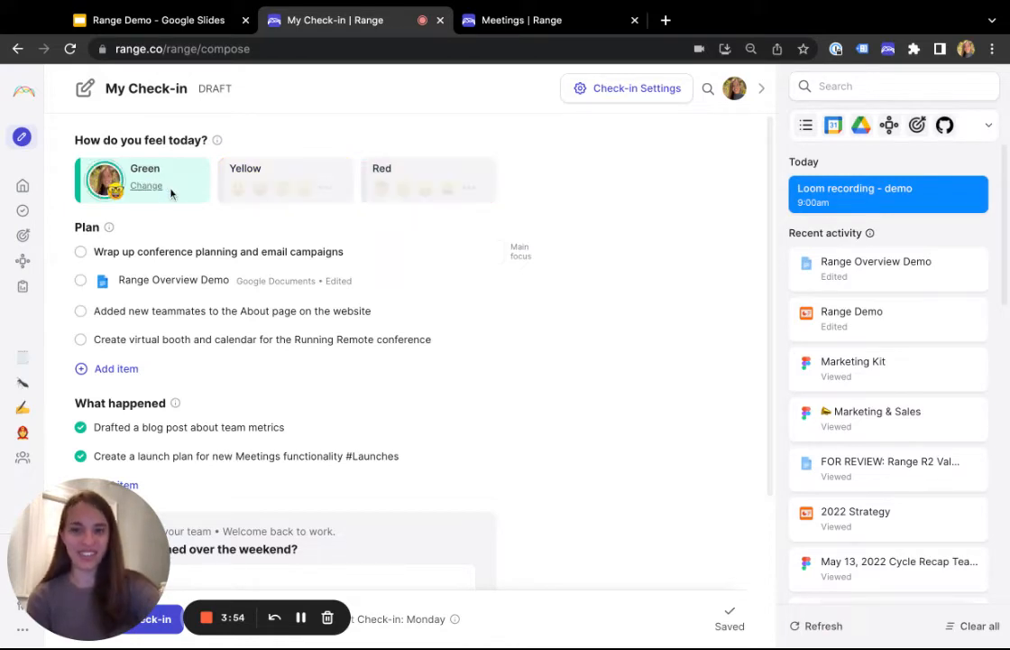
mouse_move(570, 287)
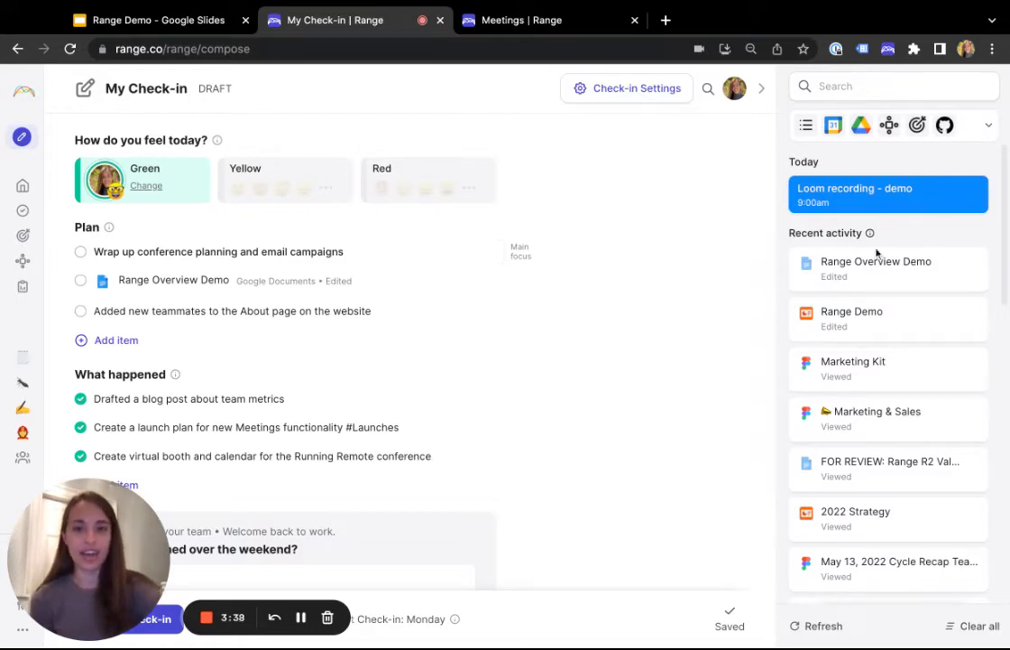
mouse_move(902, 324)
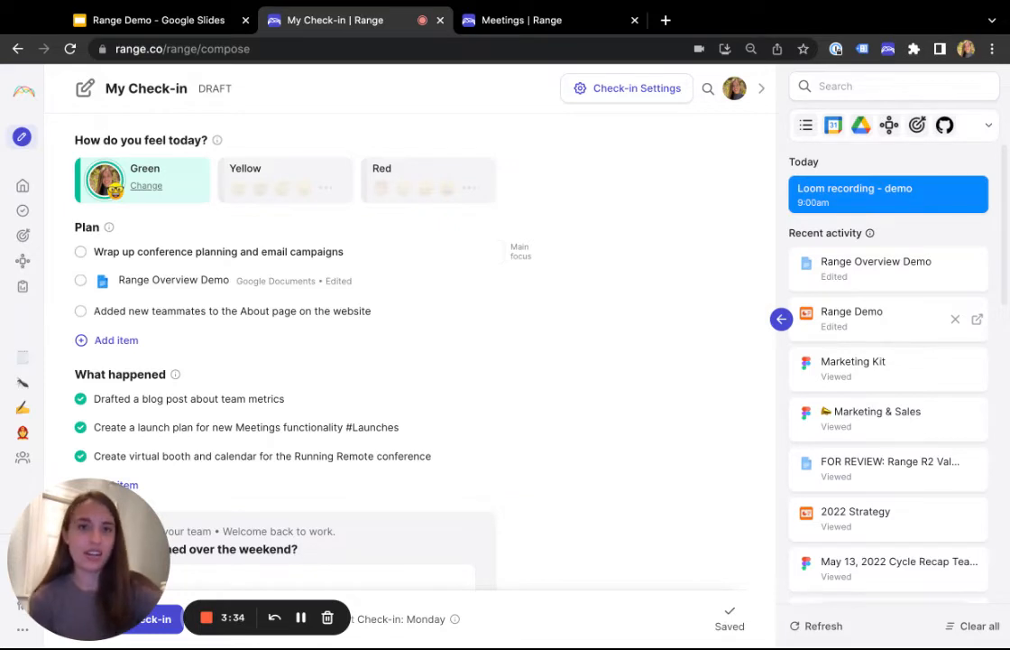
mouse_move(905, 244)
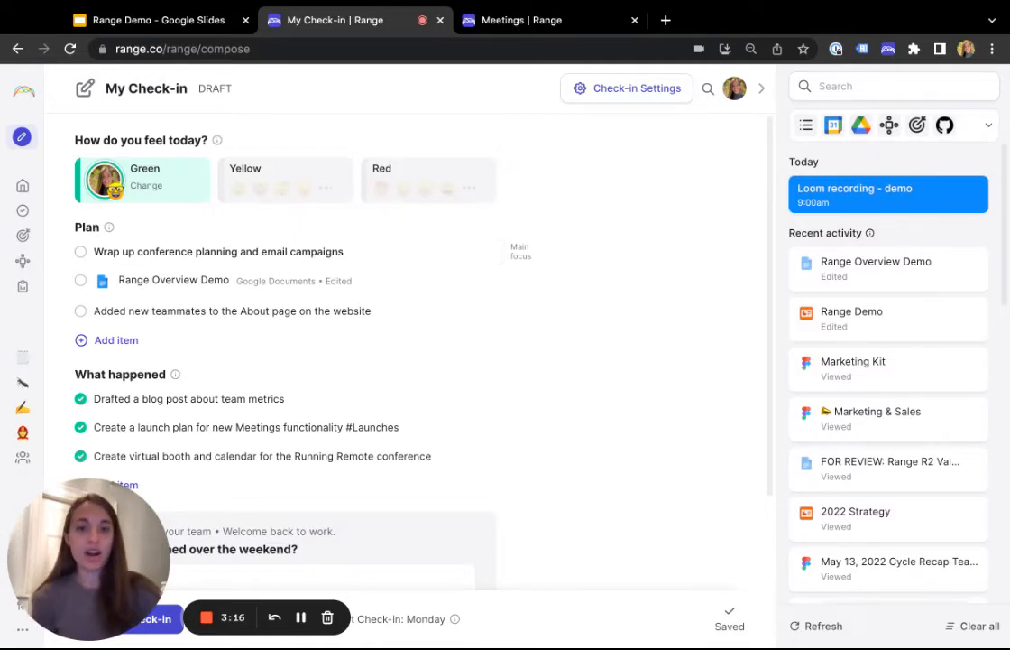
mouse_move(465, 294)
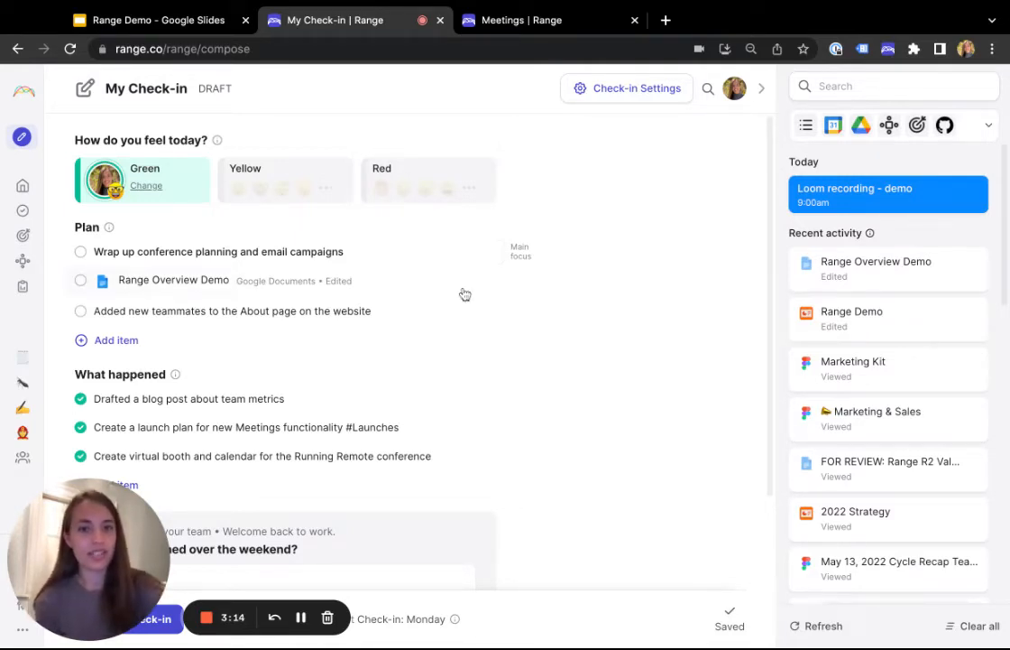
mouse_move(465, 294)
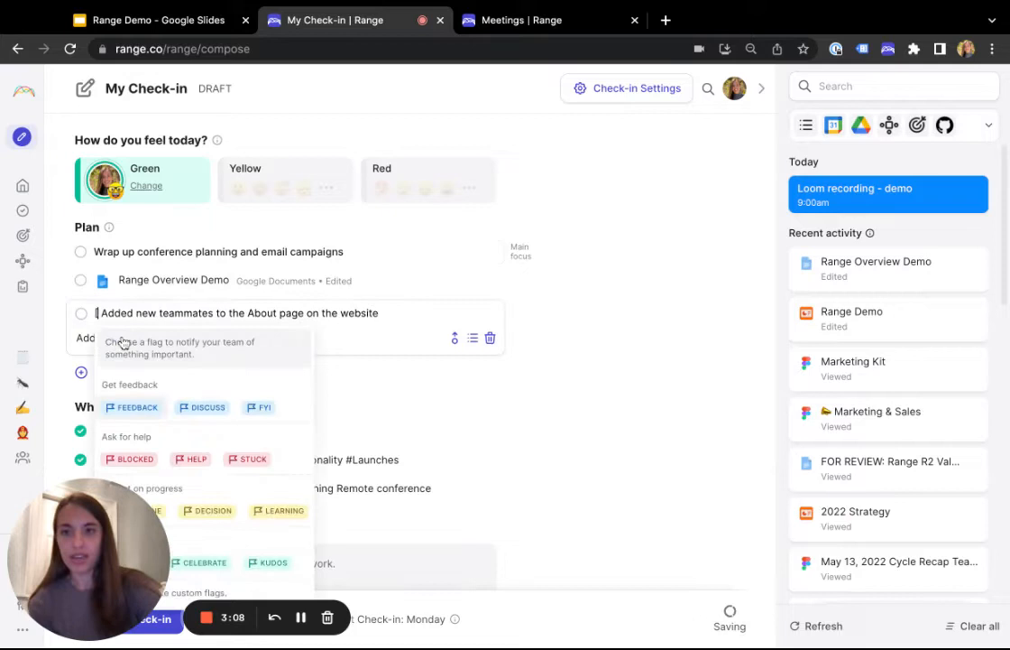
- Flag the About page item as Blocked and Range Overview Demo as Feedback
left_click(129, 459)
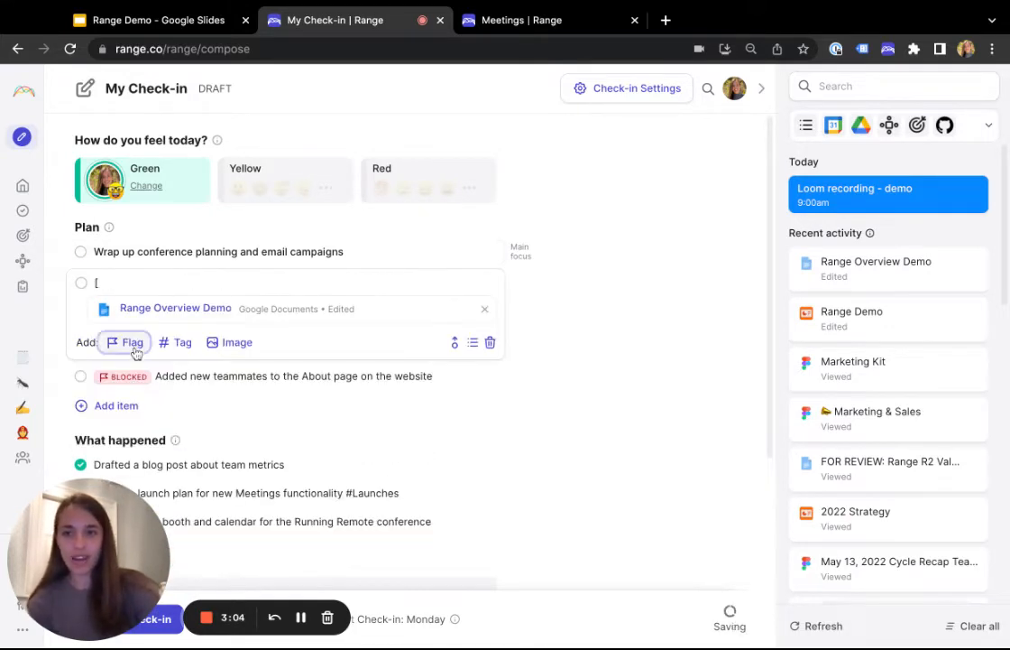
left_click(125, 342)
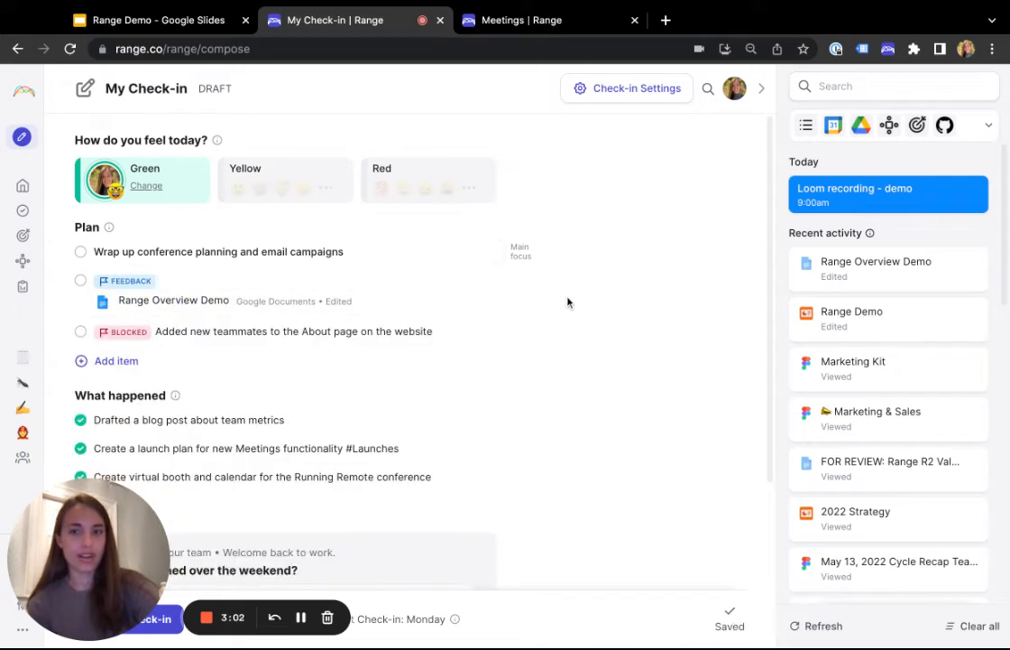
scroll("up", 3)
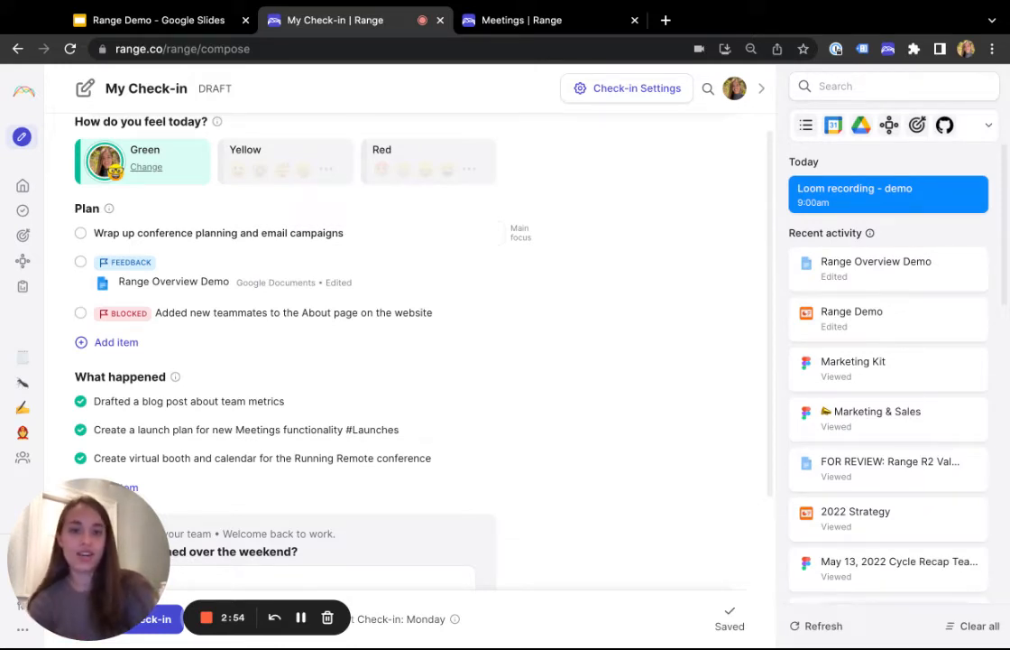
mouse_move(405, 439)
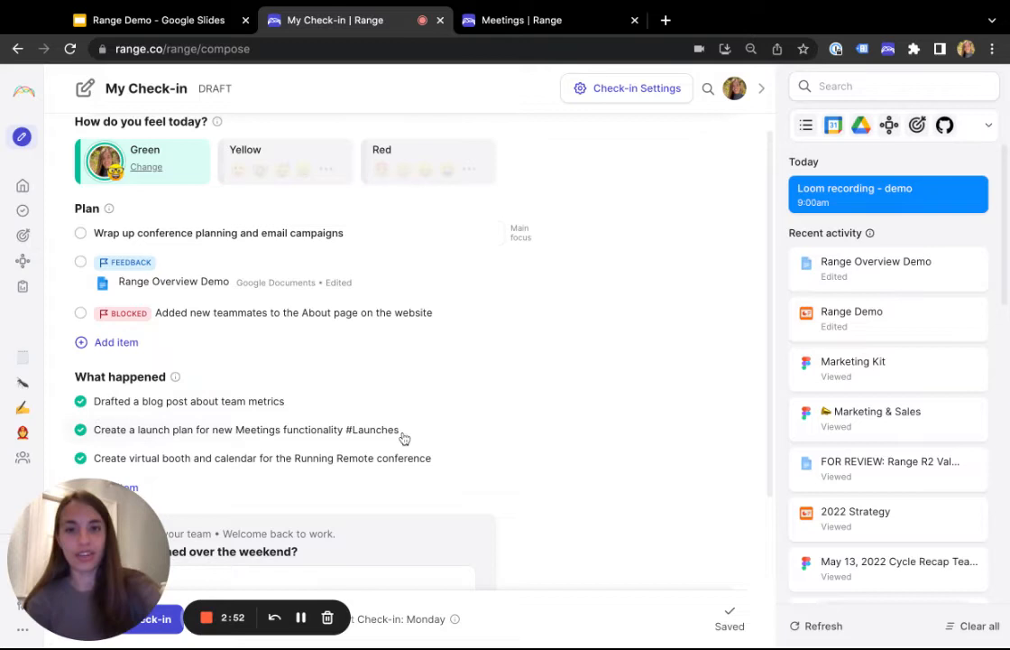
mouse_move(490, 378)
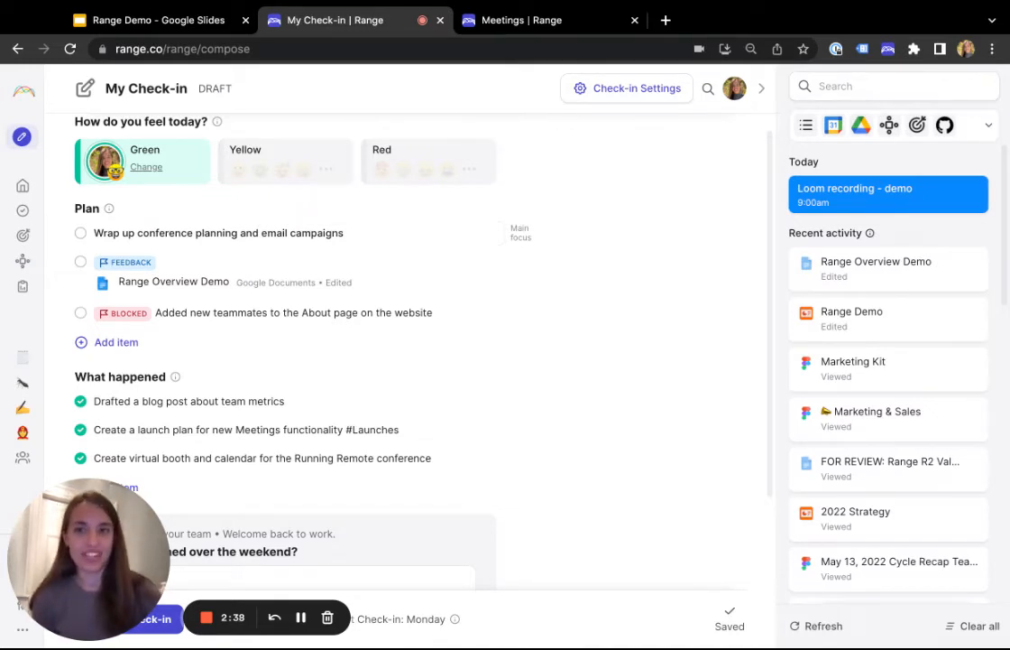
- Scroll down the check-in to review the What happened list
scroll("down", 3)
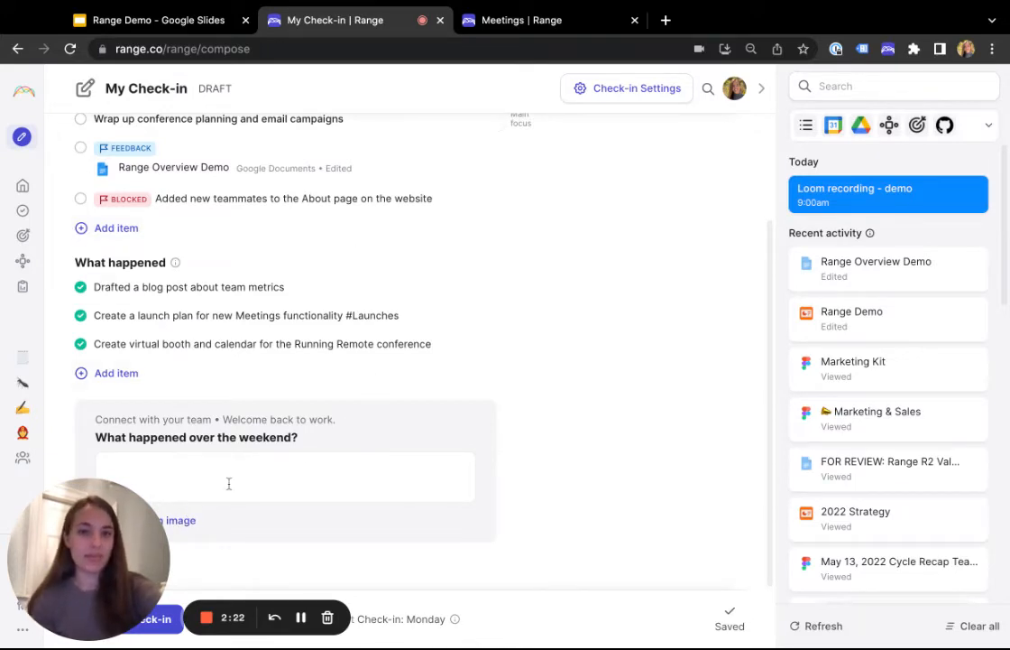
mouse_move(181, 523)
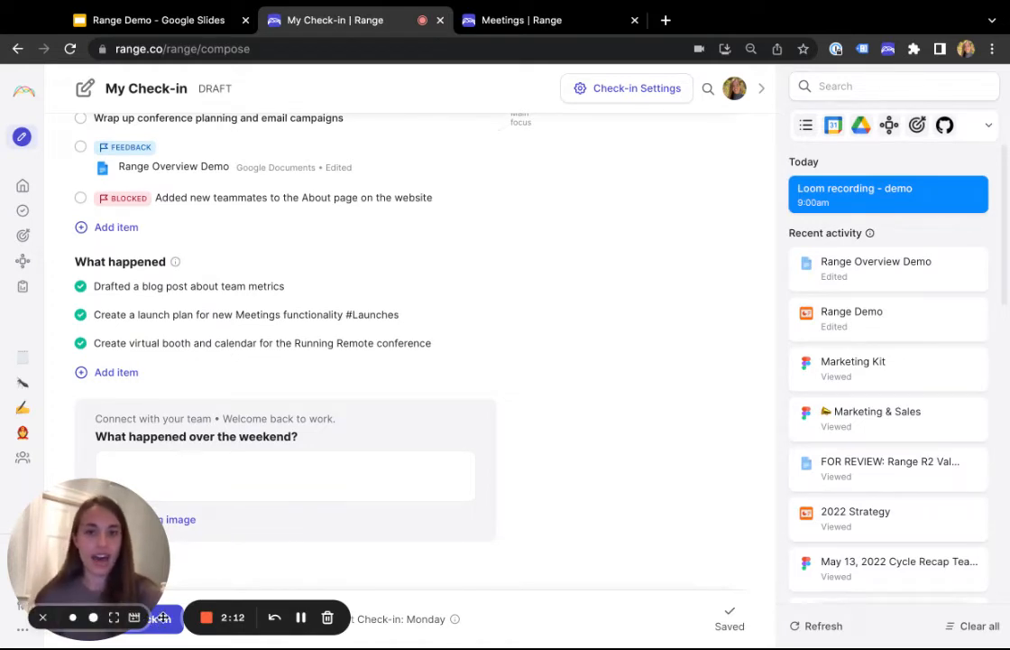
mouse_move(436, 390)
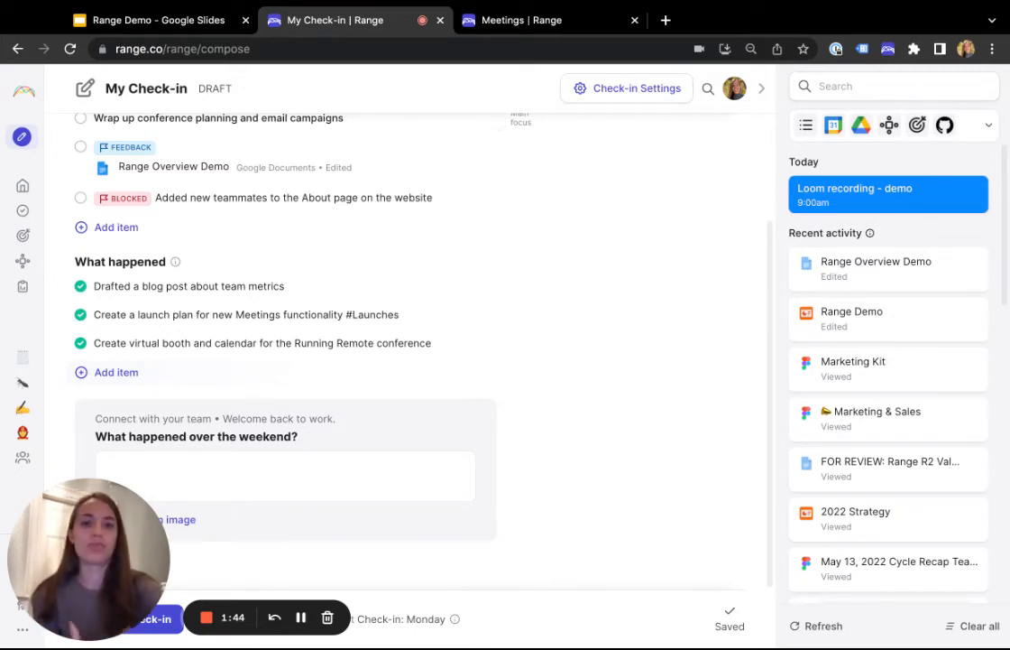
- Bring up the Editorial Pipeline Review meeting showing five attendees and agenda topics
left_click(551, 20)
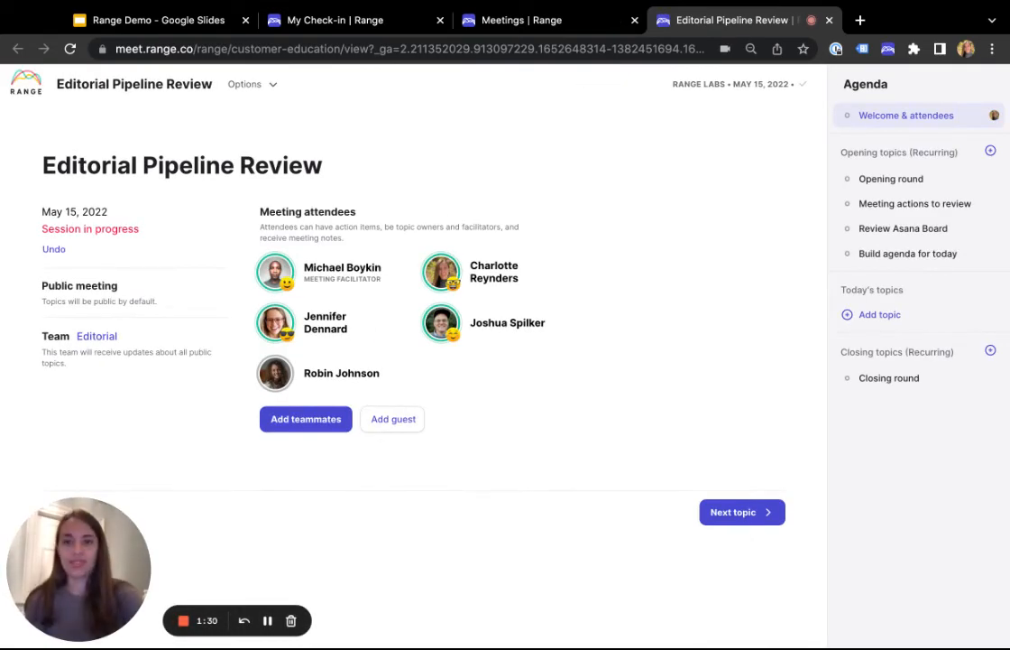
mouse_move(492, 406)
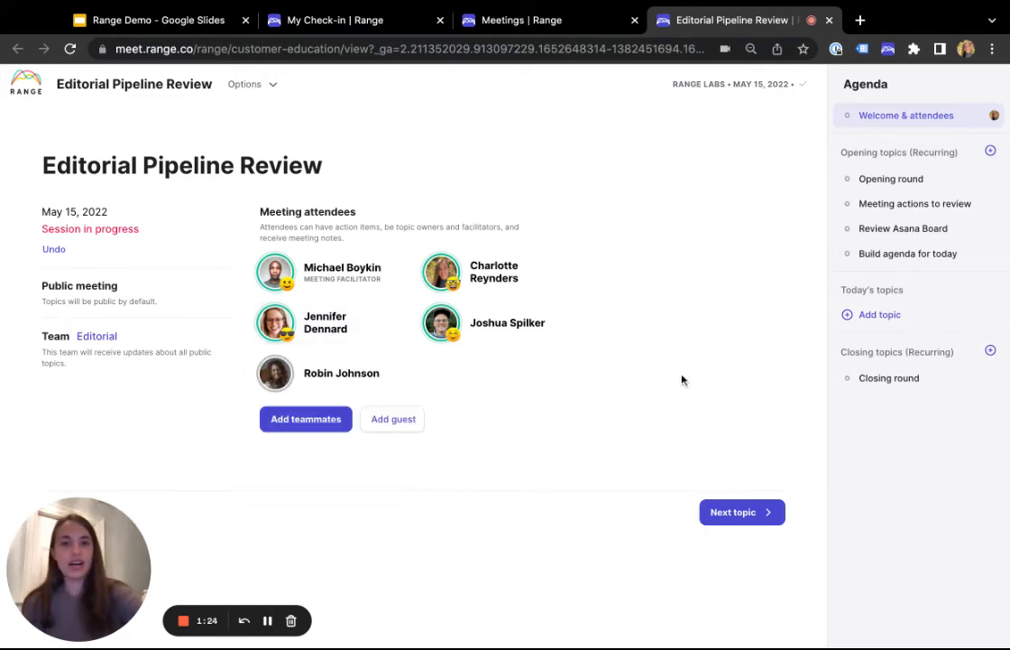
mouse_move(943, 203)
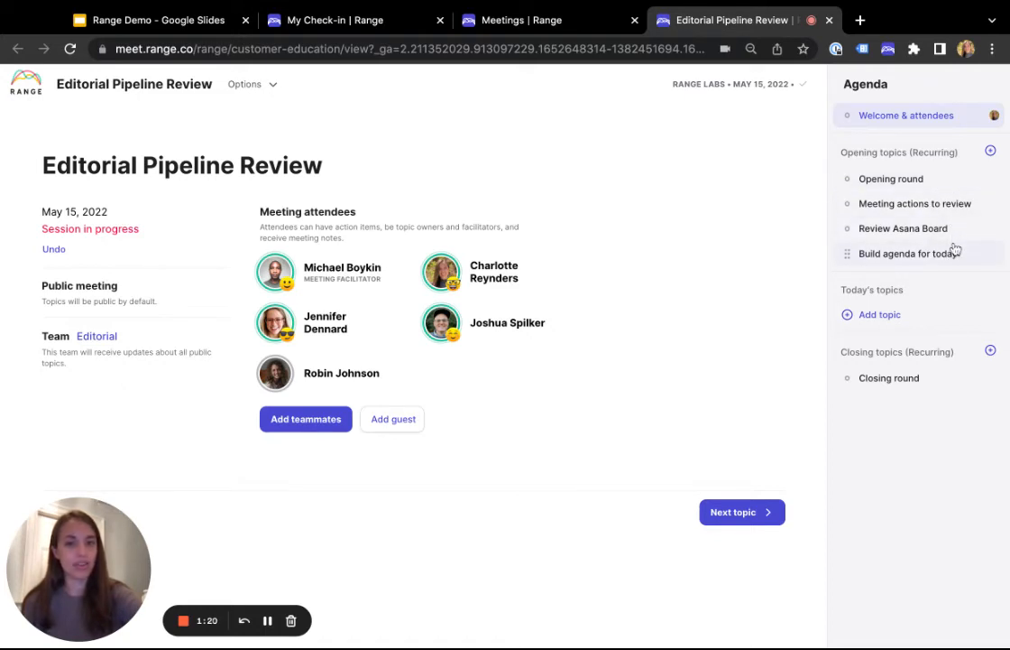
mouse_move(948, 178)
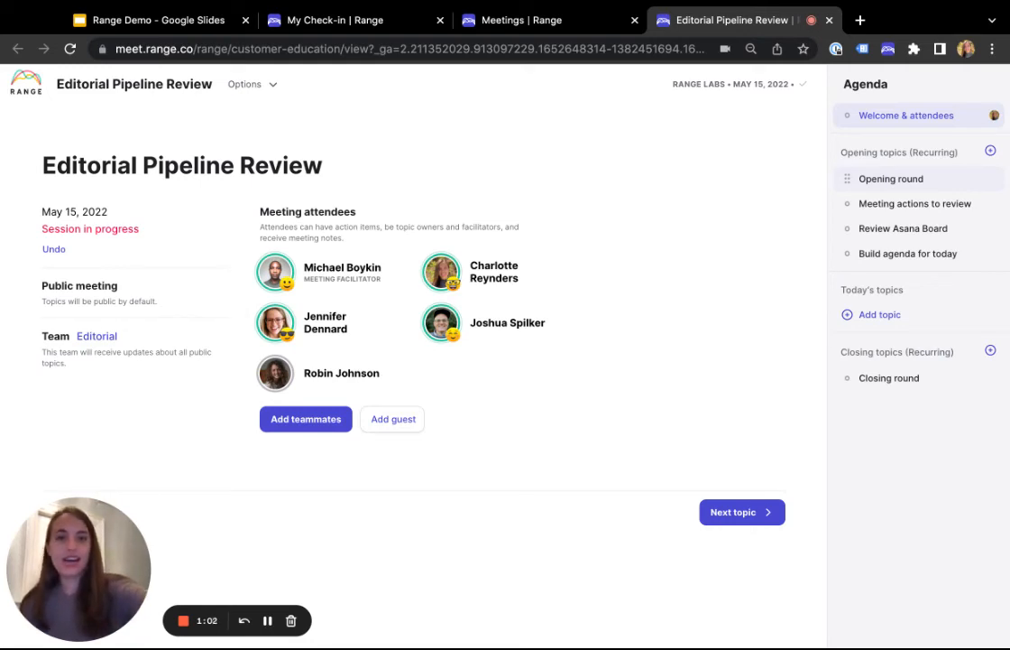
mouse_move(933, 180)
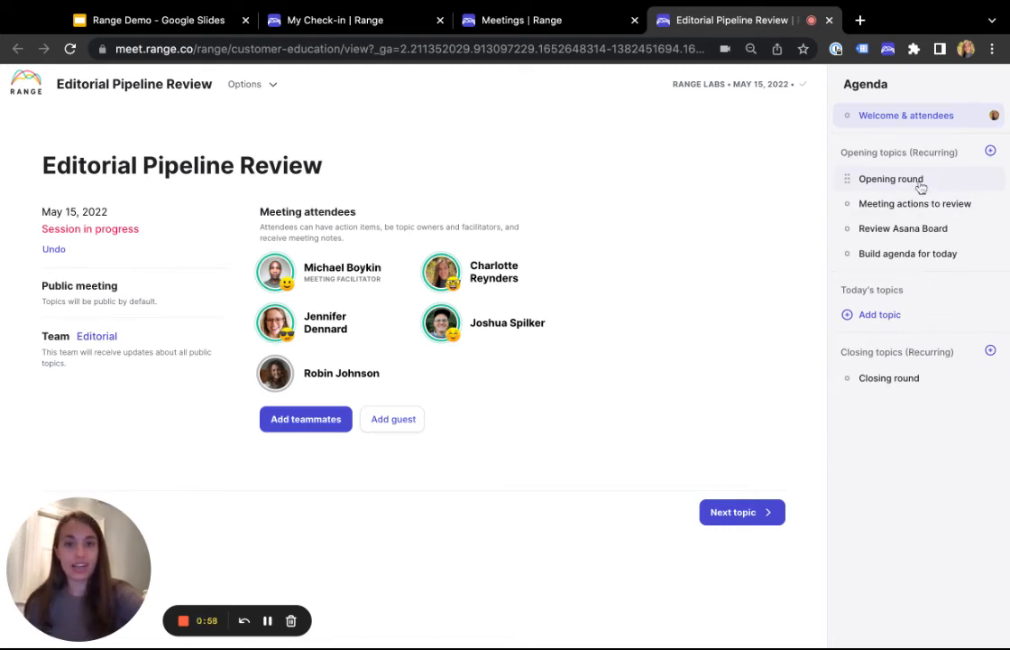
left_click(891, 178)
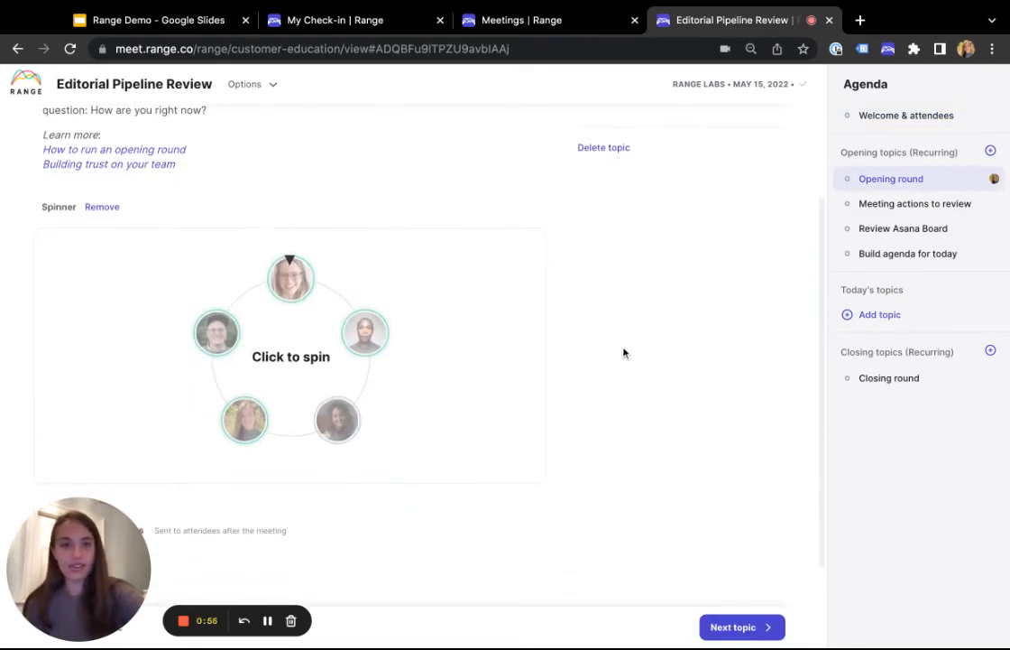
left_click(290, 356)
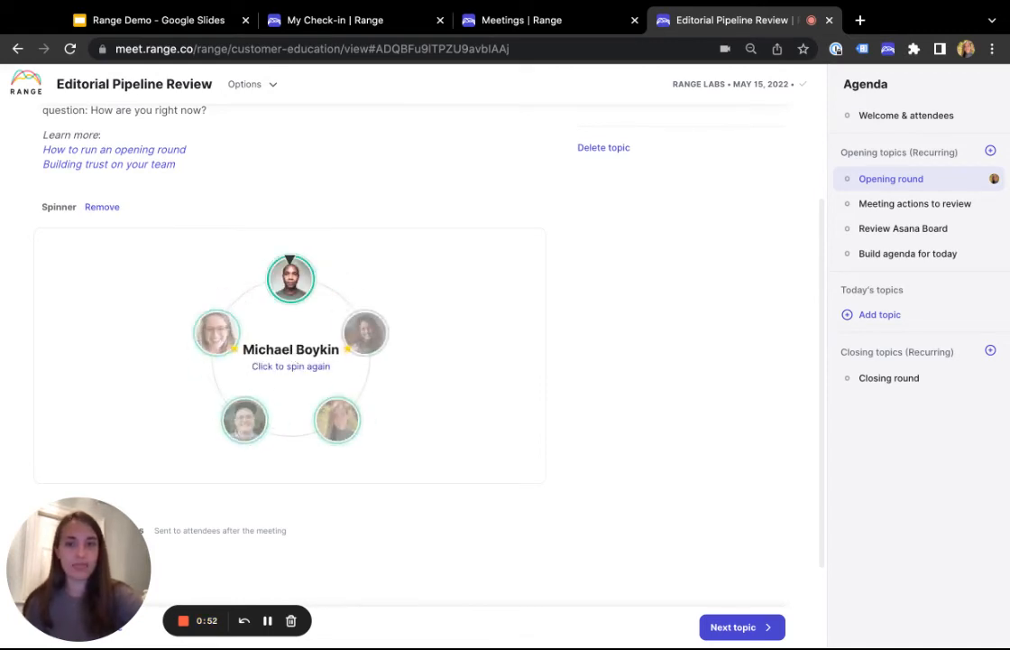
left_click(289, 365)
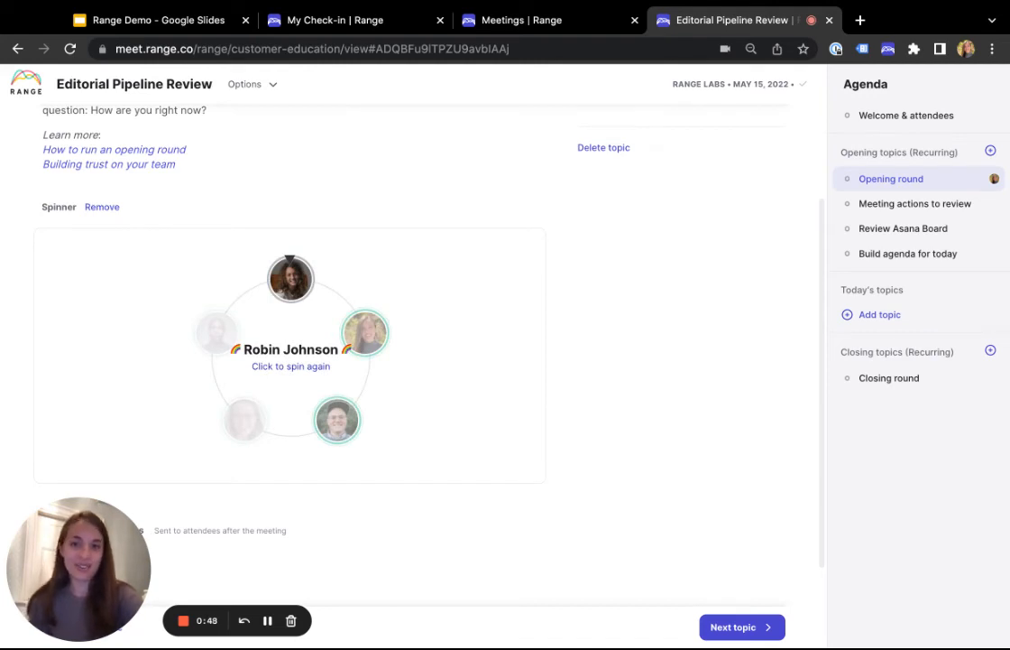
left_click(290, 357)
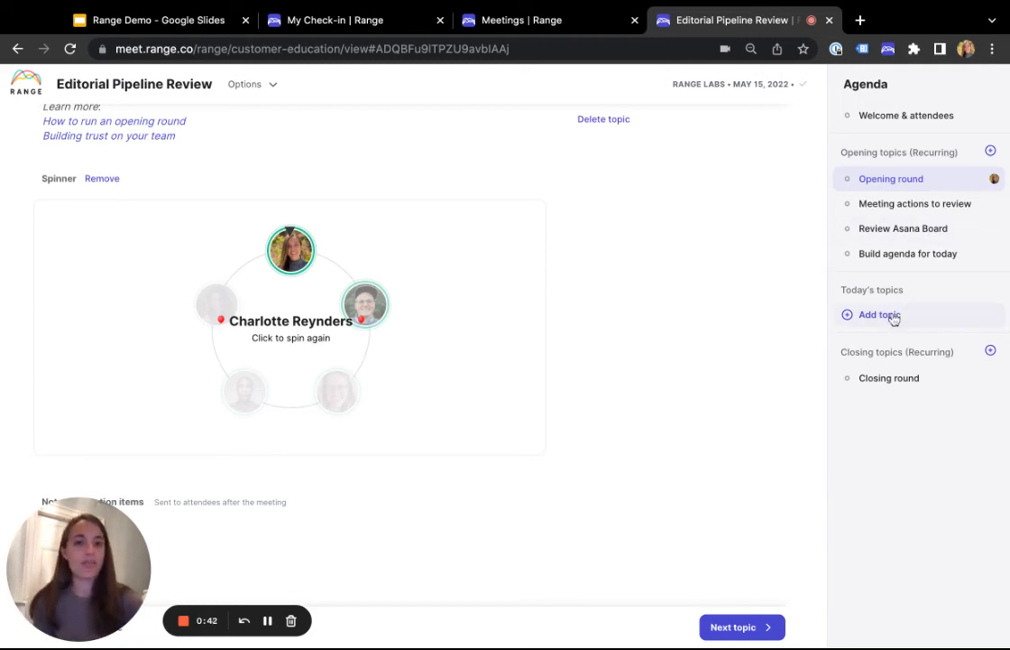
- Add 'Blog post' as a one-off topic under Today's topics
left_click(880, 314)
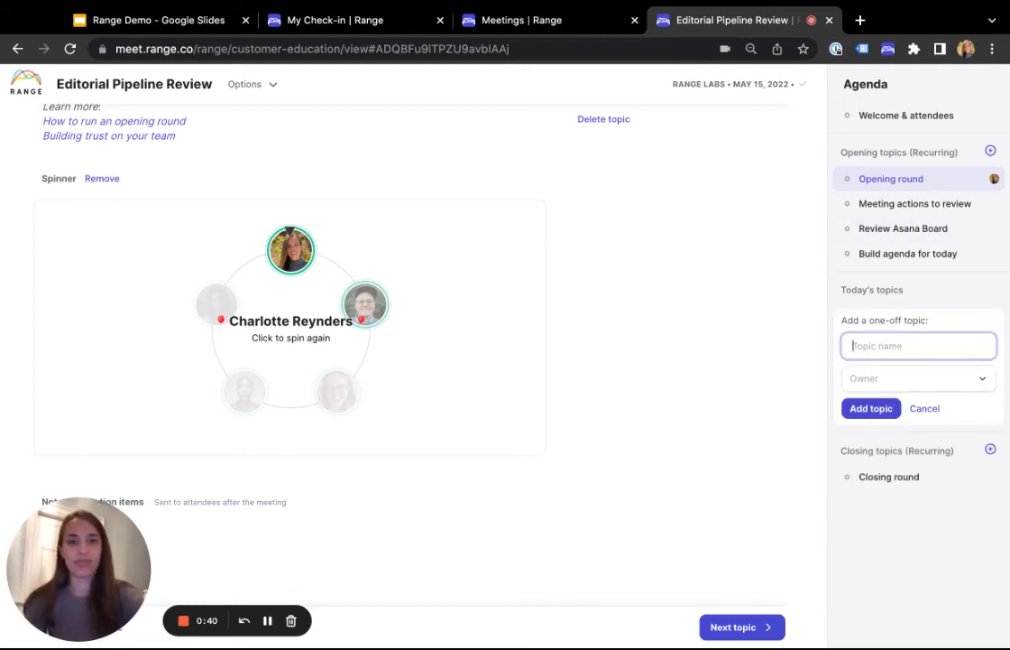
type("Blog post")
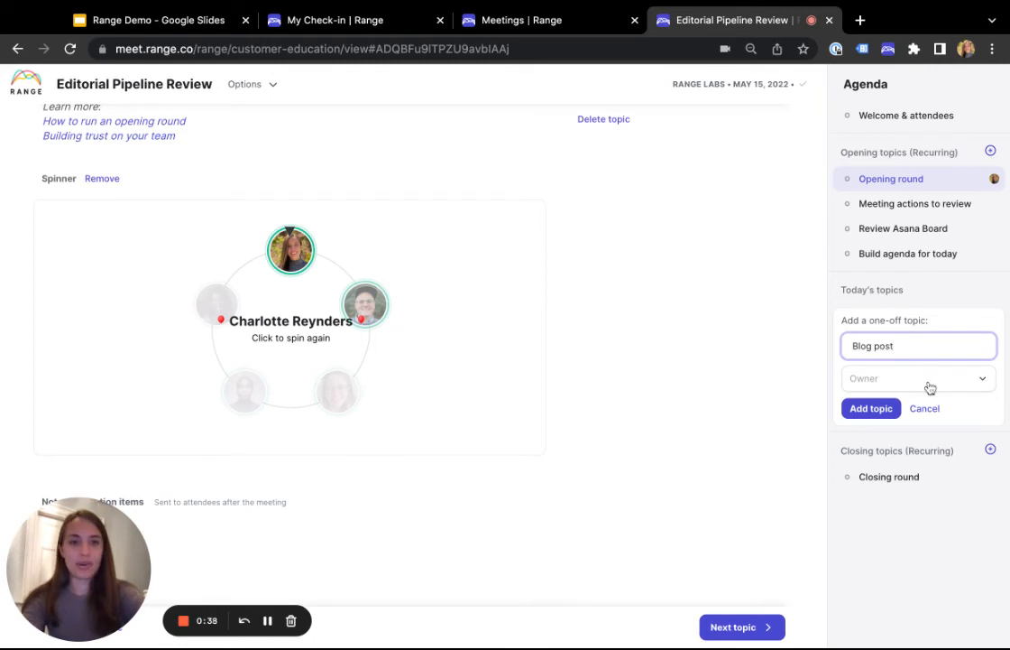
left_click(870, 408)
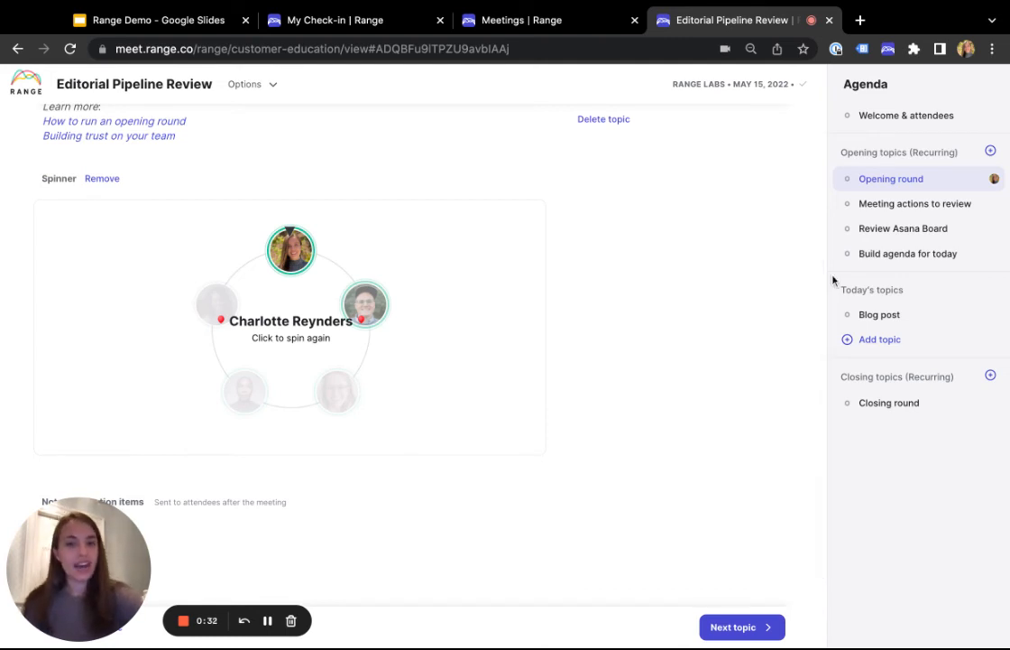
mouse_move(889, 233)
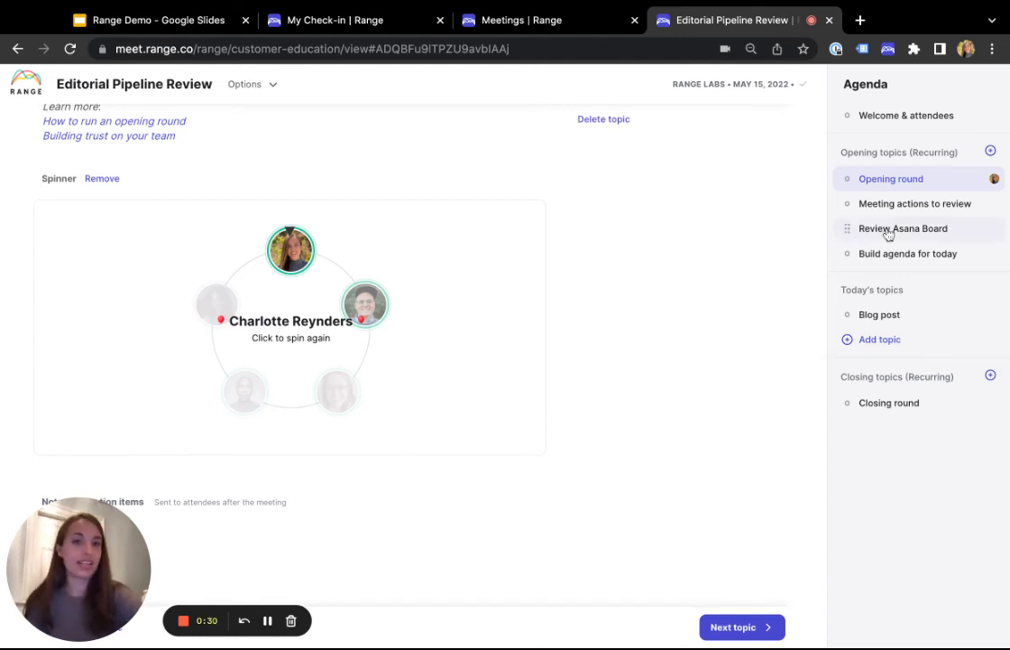
- Add a 'Share demo video' action to Review Asana Board and start its notes
left_click(902, 228)
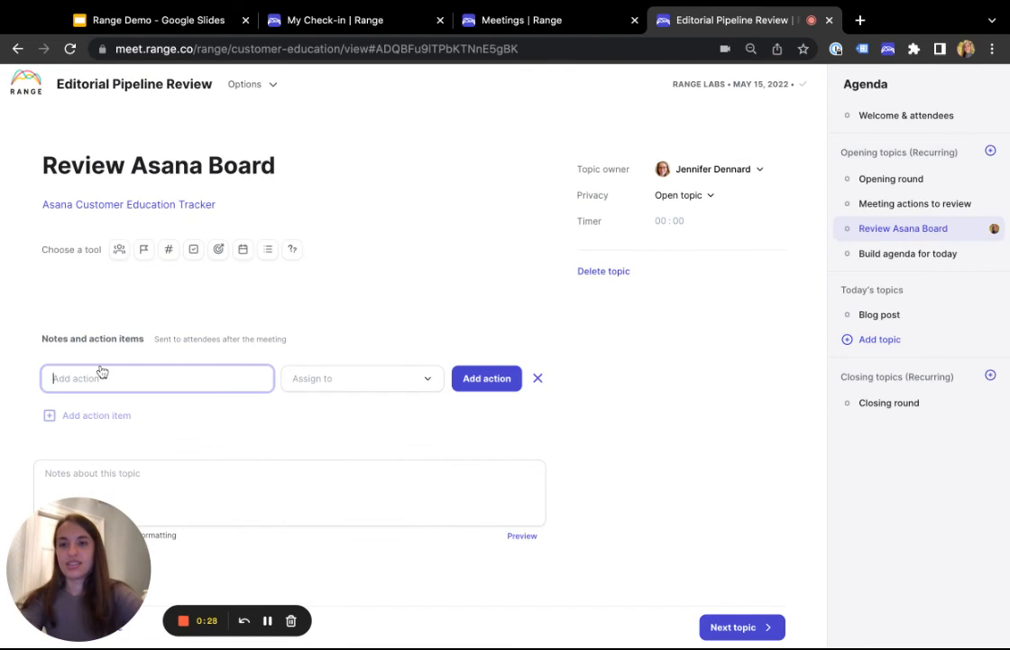
type("Share demo vid")
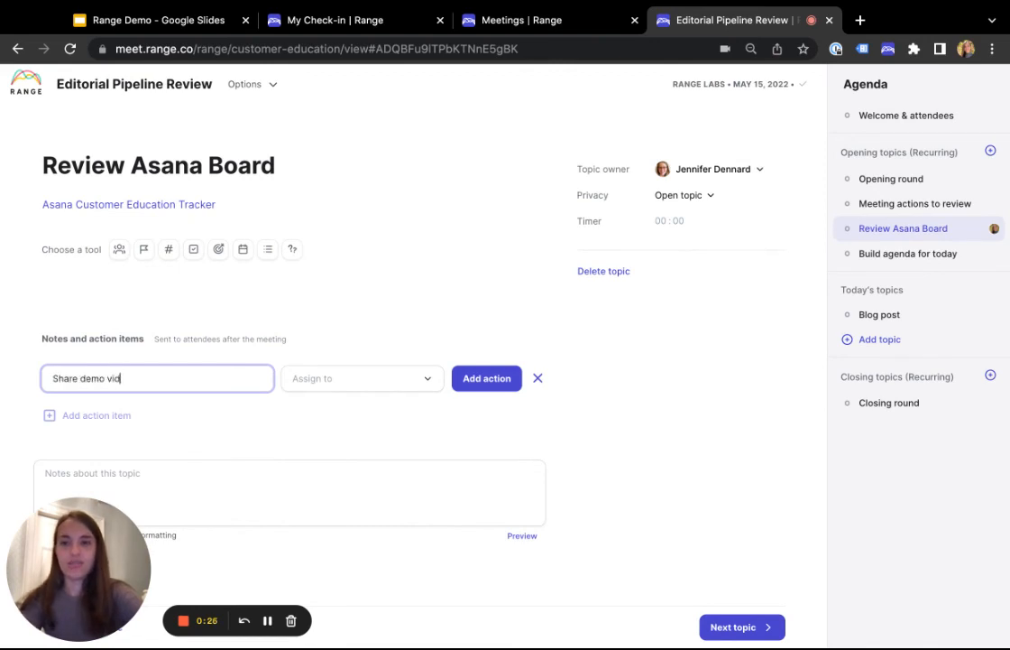
left_click(361, 378)
type("Any note")
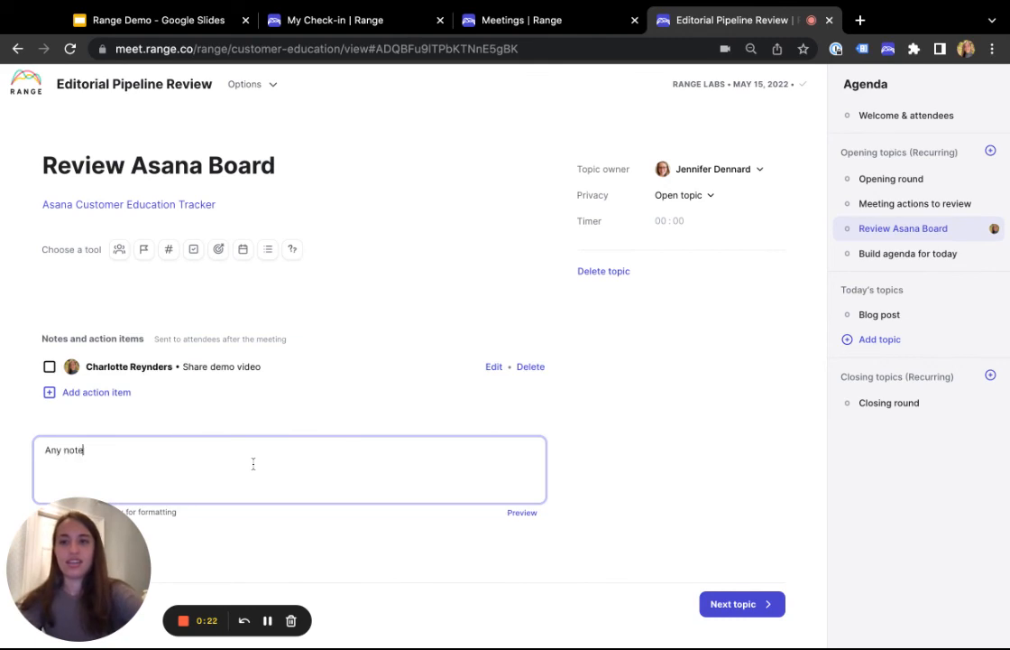
type("s I take")
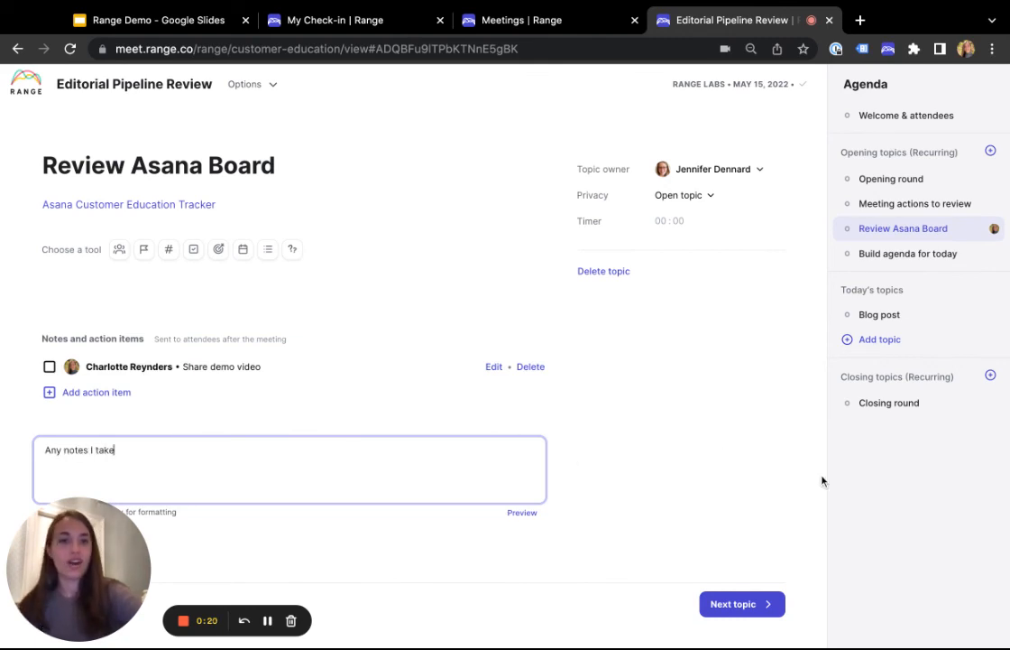